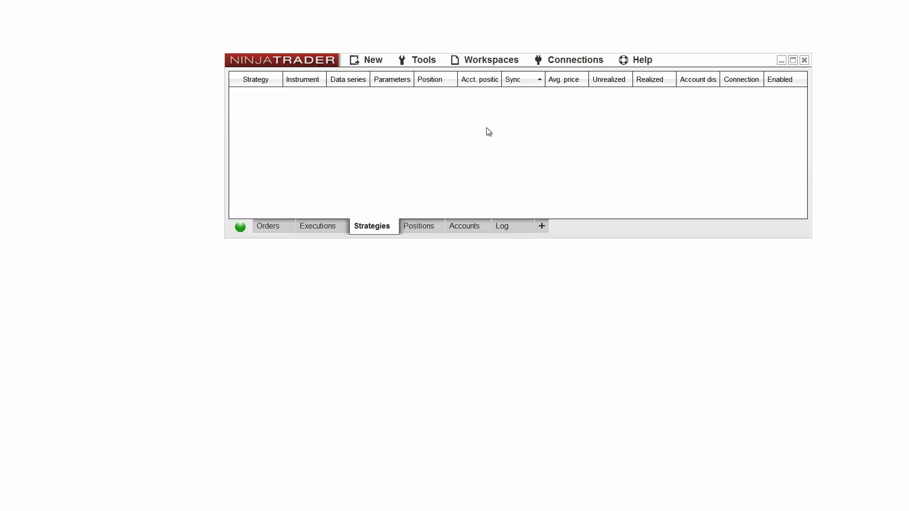
{"action": "mouse_move", "coordinate": [241, 228]}
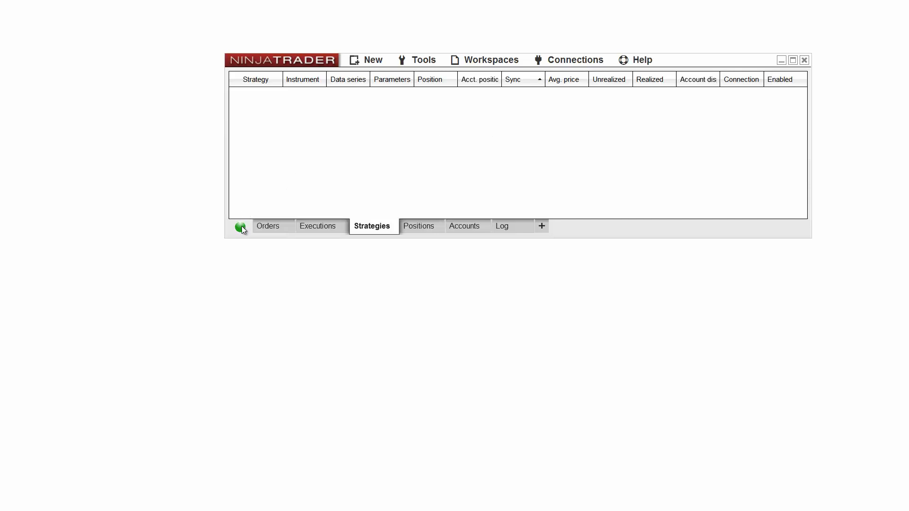
{"action": "mouse_move", "coordinate": [240, 227]}
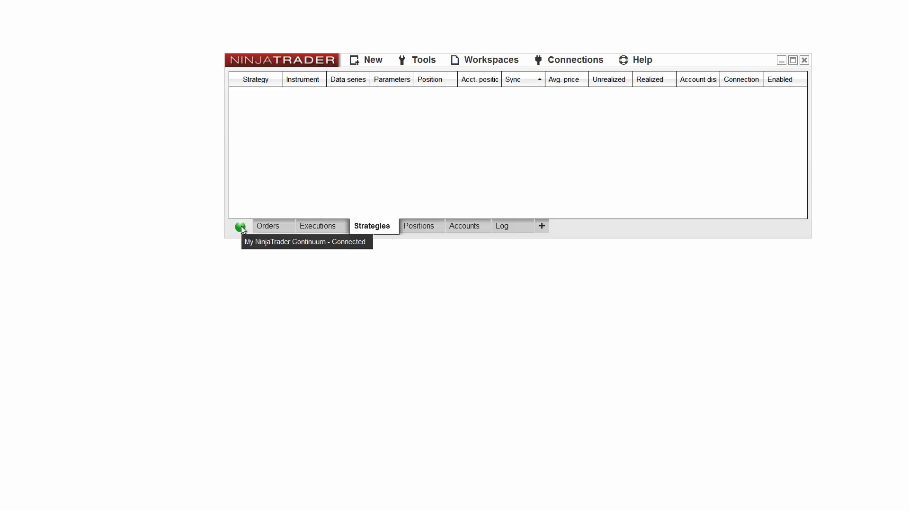
{"action": "mouse_move", "coordinate": [360, 145]}
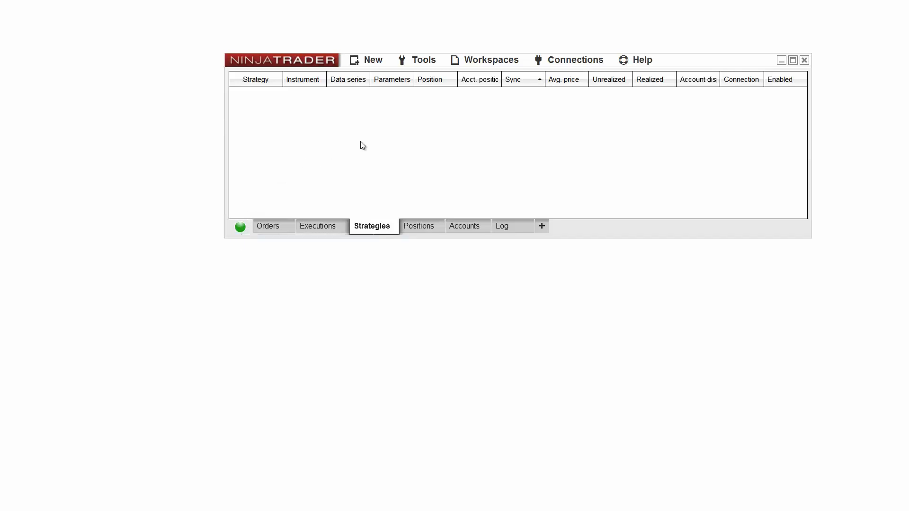
Create a new Chart window from the Control Center's New menu
{"action": "left_click", "coordinate": [373, 60]}
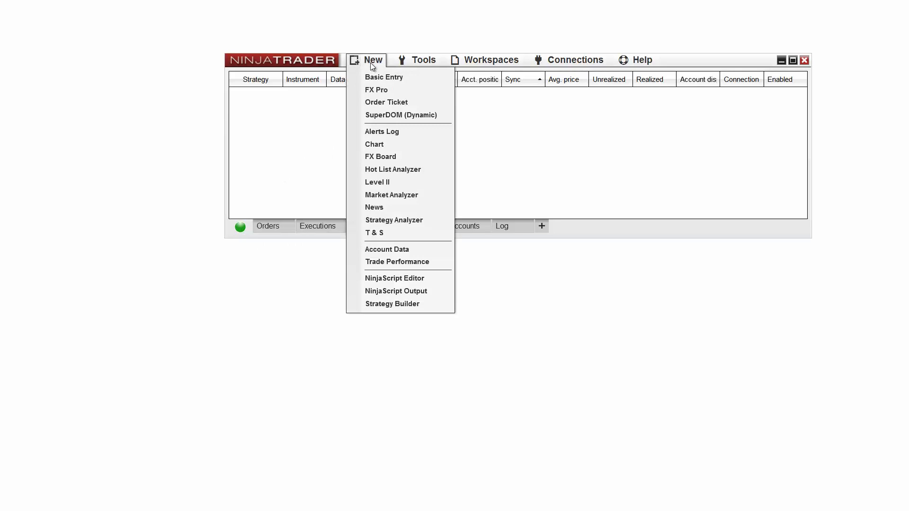
{"action": "left_click", "coordinate": [374, 144]}
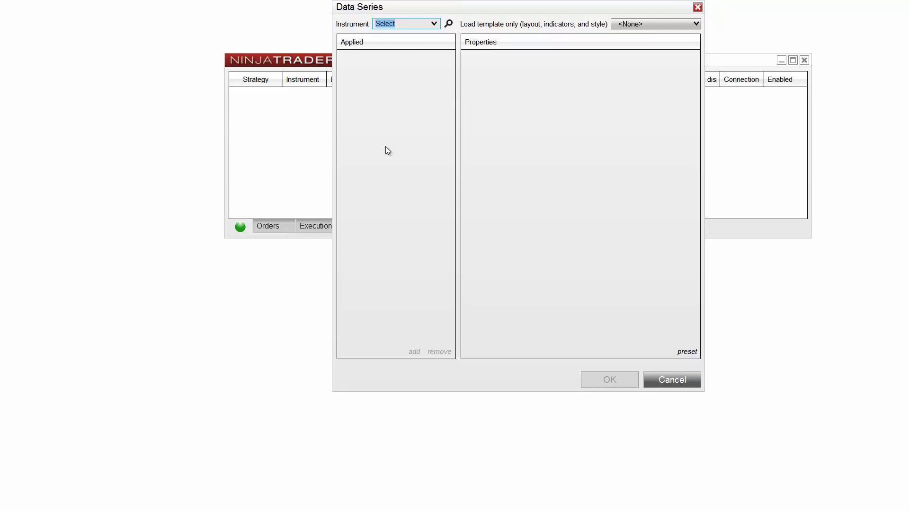
Choose 6E 12-18 as the chart's instrument, giving a 1-minute data series
{"action": "left_click", "coordinate": [434, 24]}
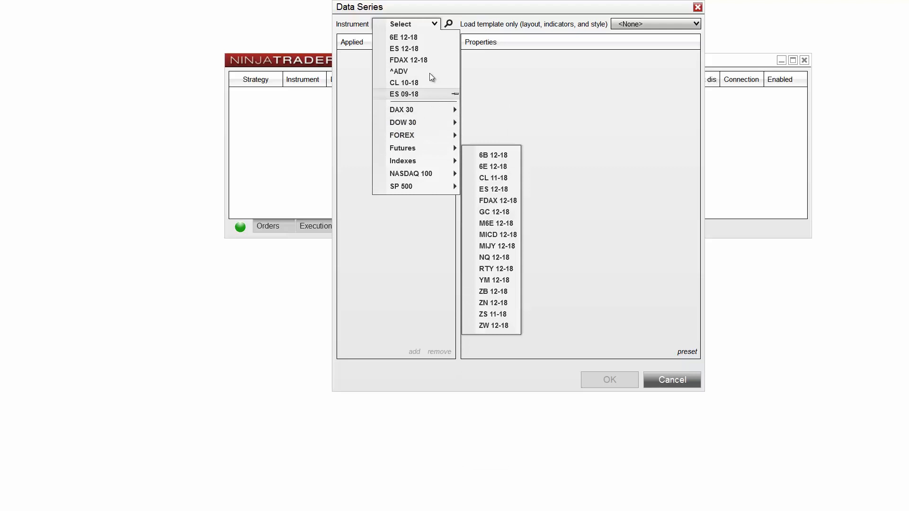
{"action": "left_click", "coordinate": [447, 24]}
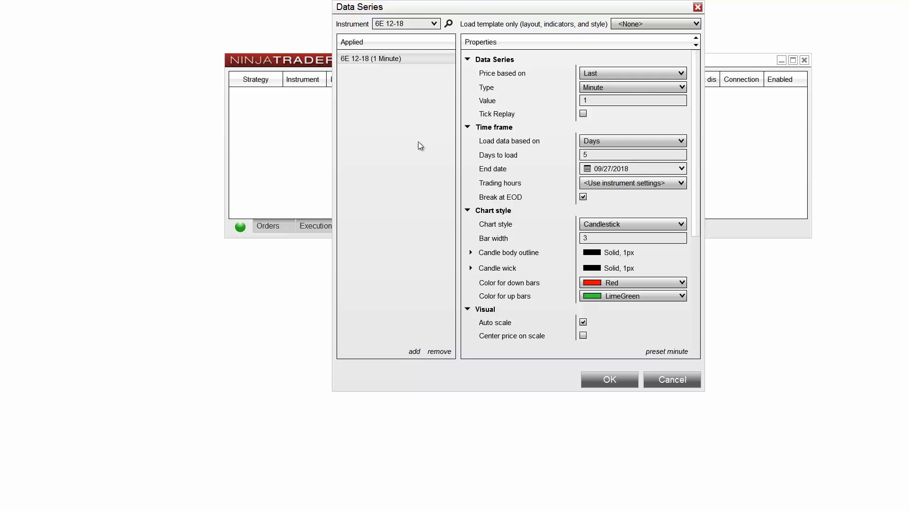
{"action": "mouse_move", "coordinate": [649, 90]}
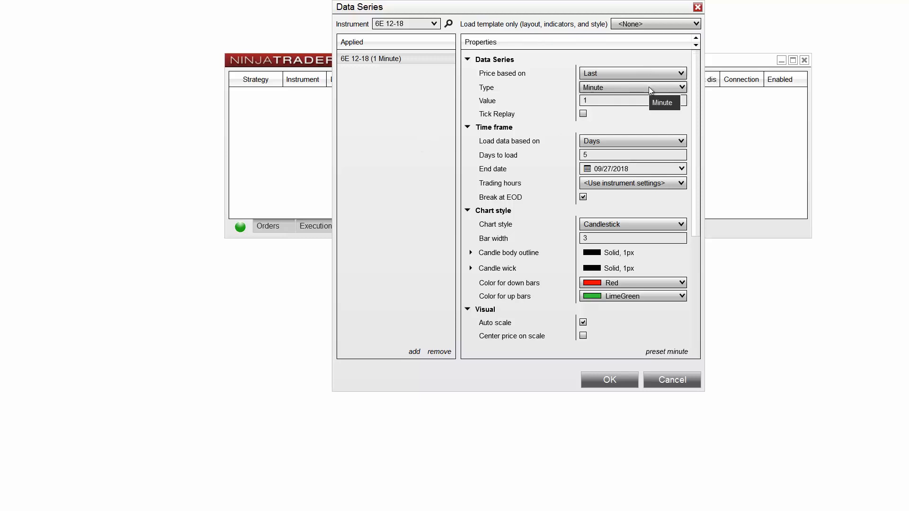
Set the bar interval value to 5 minutes and keep Candlestick as the chart style
{"action": "left_click", "coordinate": [614, 100]}
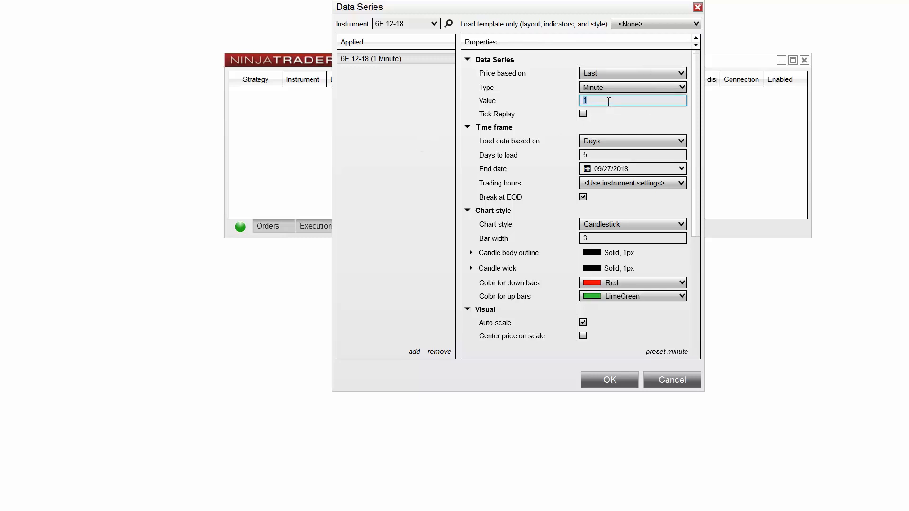
{"action": "type", "text": "5"}
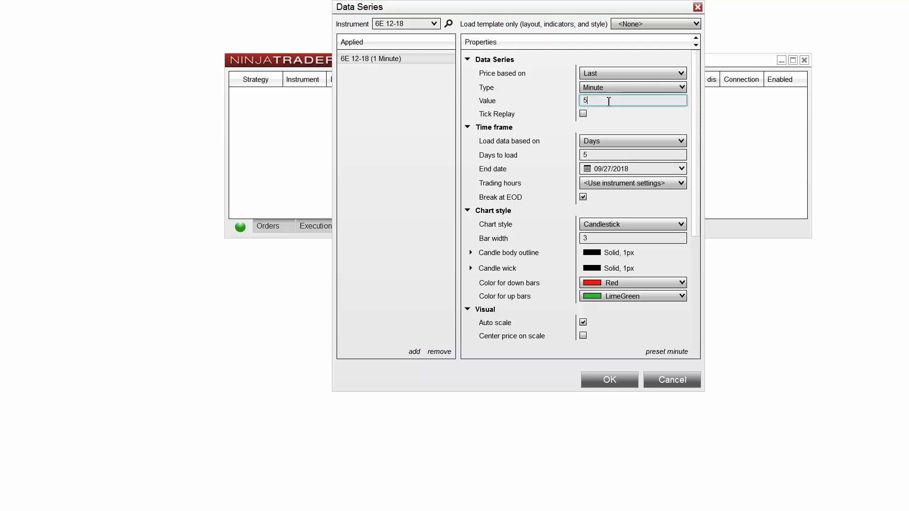
{"action": "mouse_move", "coordinate": [659, 227]}
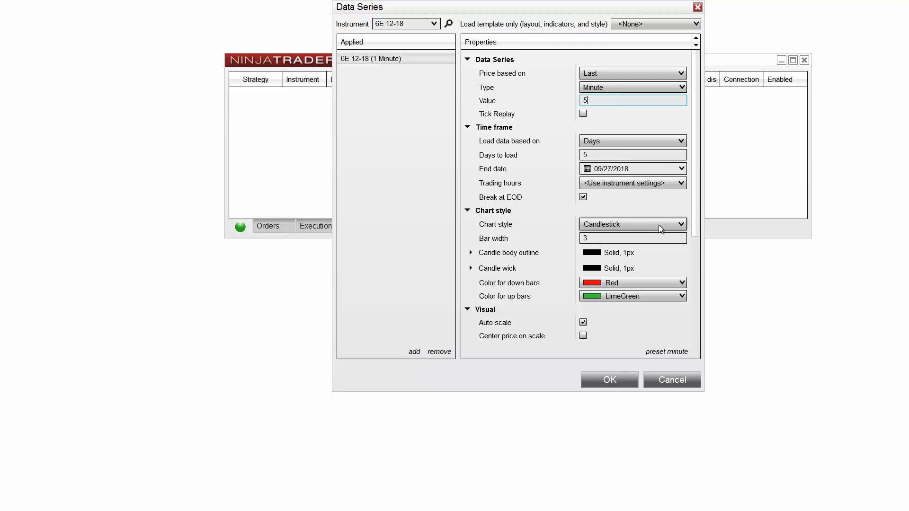
{"action": "left_click", "coordinate": [683, 225]}
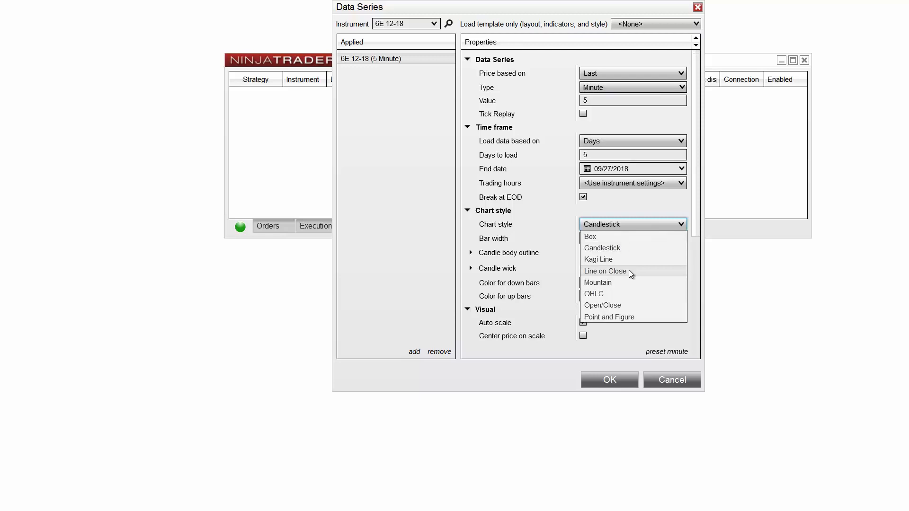
{"action": "left_click", "coordinate": [602, 247]}
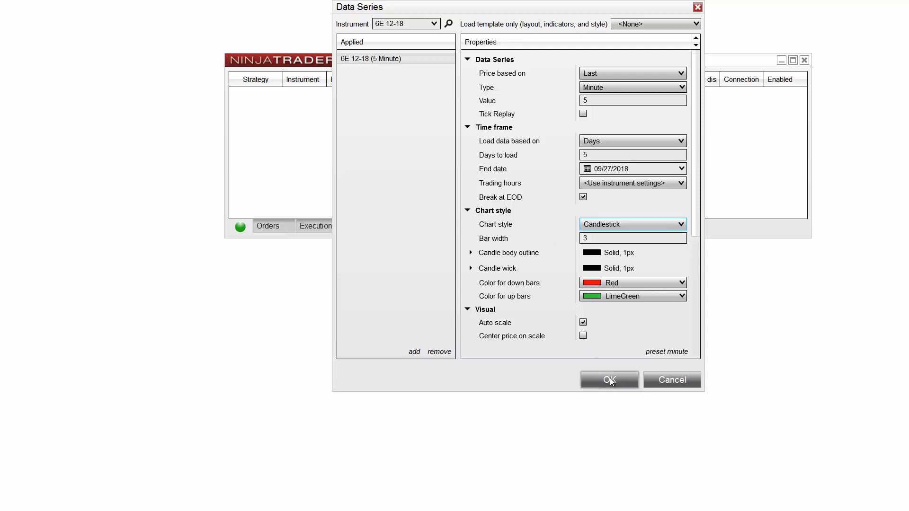
Open the chart with these settings, then switch it to daily bars from the interval selector
{"action": "left_click", "coordinate": [609, 379]}
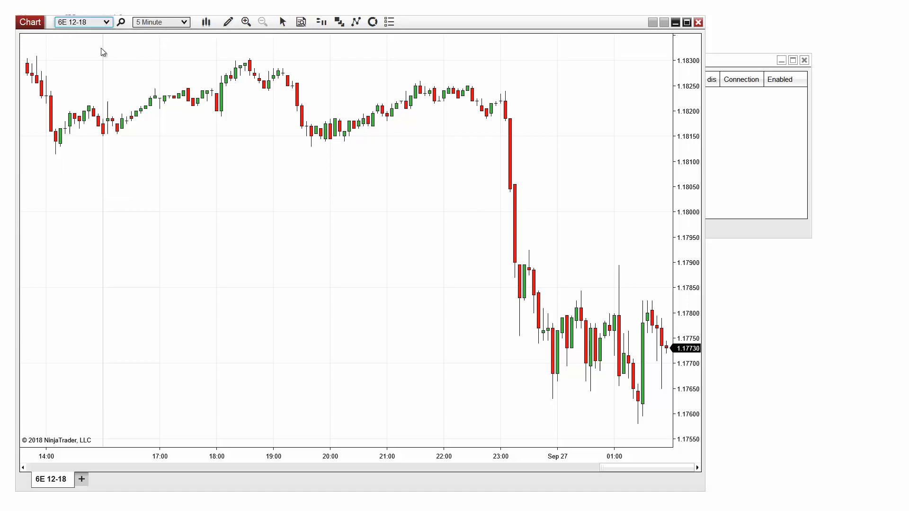
{"action": "left_click", "coordinate": [186, 22]}
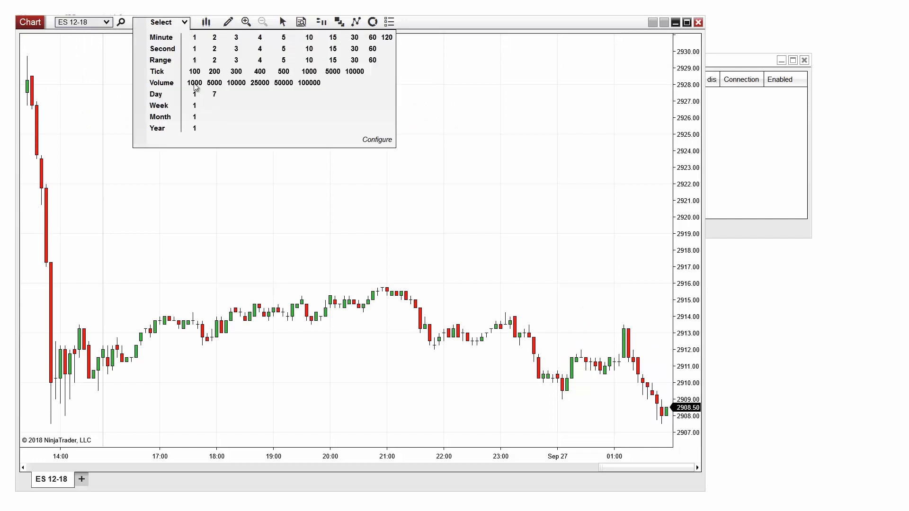
{"action": "left_click", "coordinate": [206, 21]}
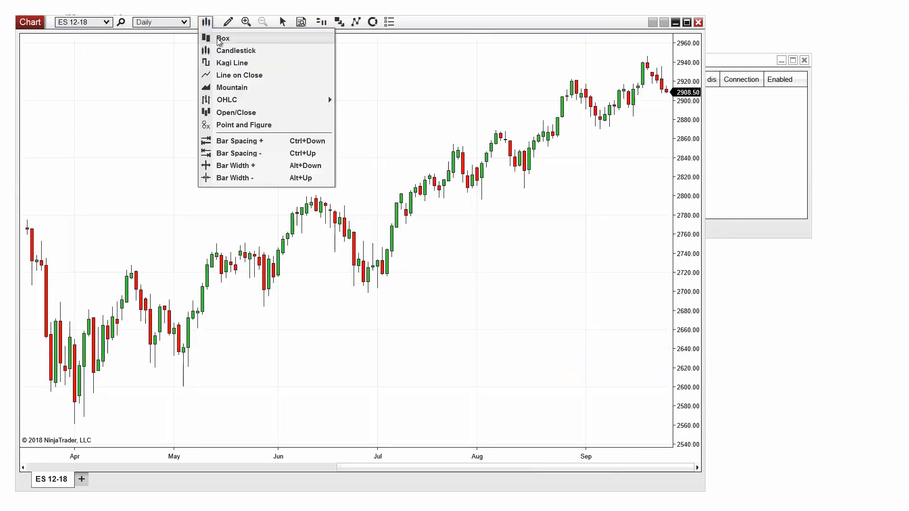